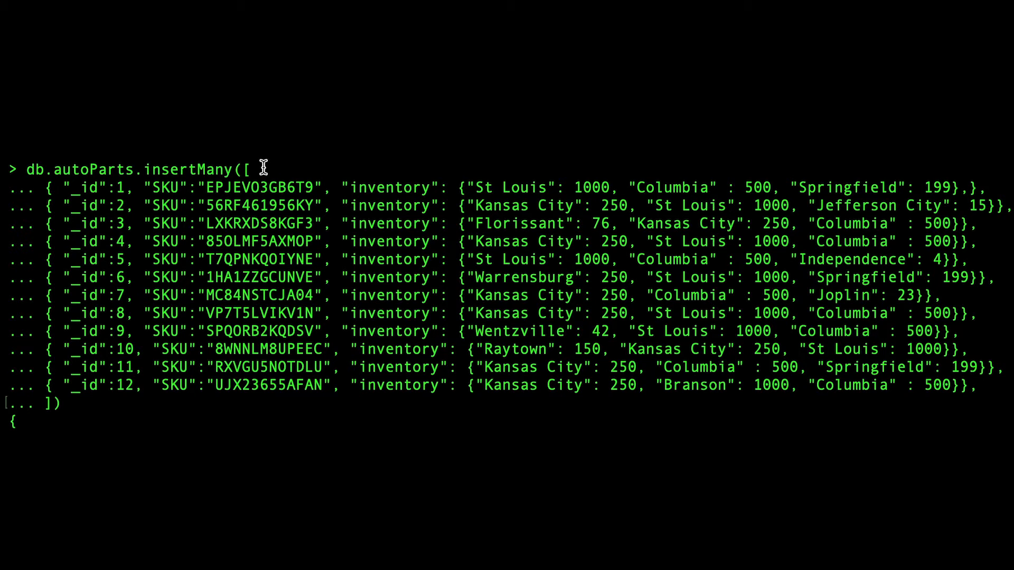
{"action": "mouse_move", "coordinate": [633, 213]}
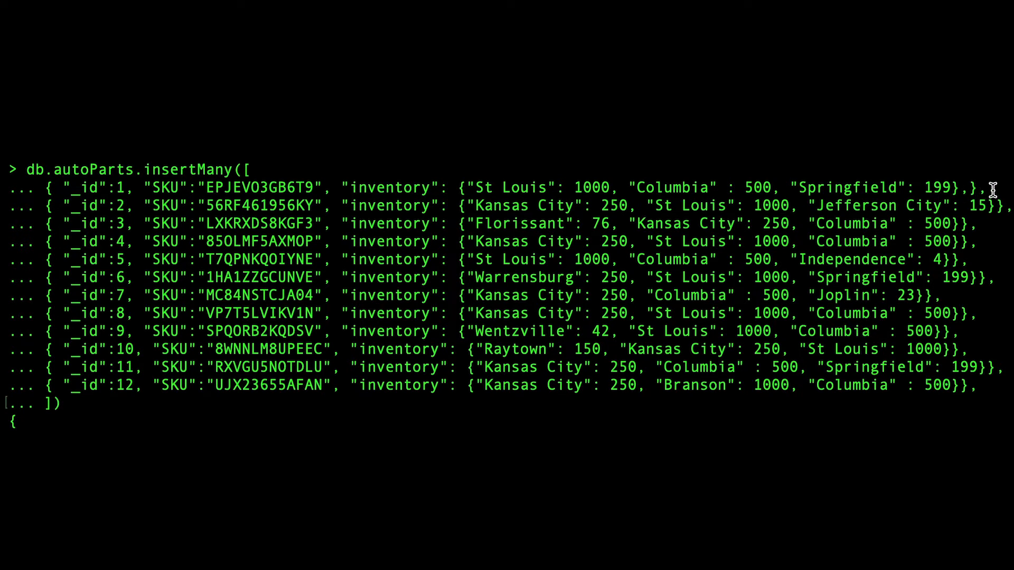
{"action": "mouse_move", "coordinate": [515, 223]}
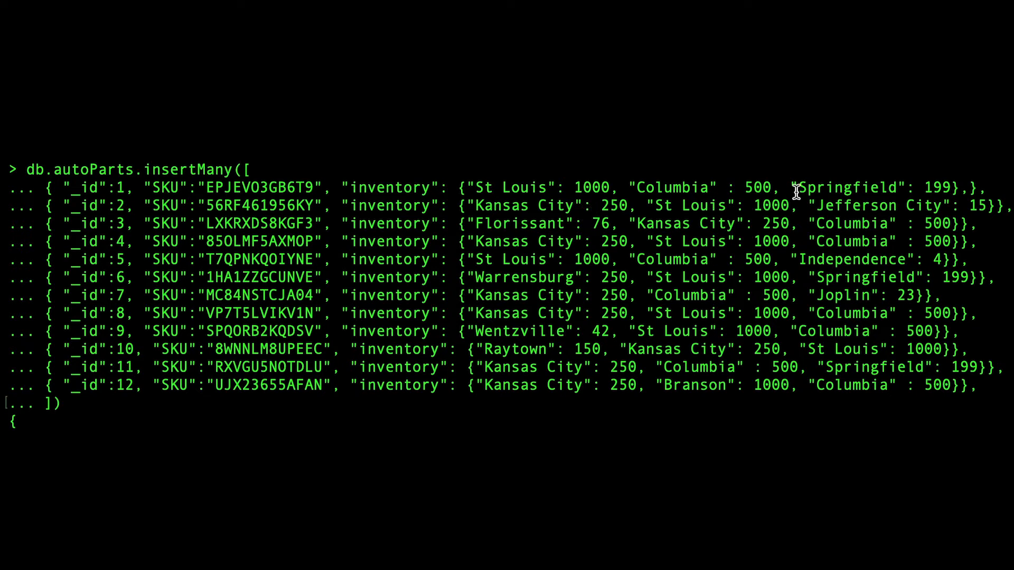
{"action": "mouse_move", "coordinate": [985, 188]}
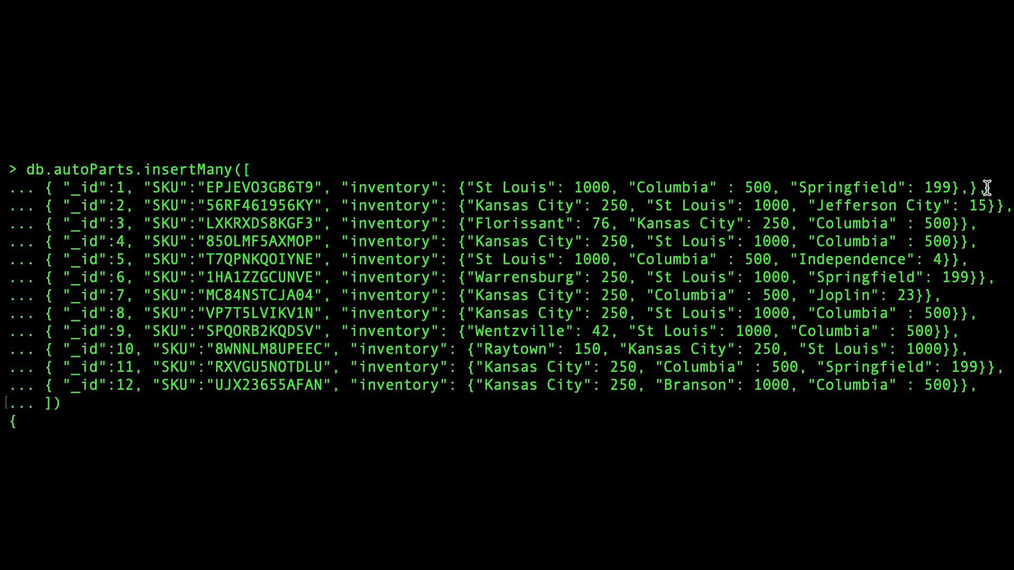
{"action": "mouse_move", "coordinate": [210, 159]}
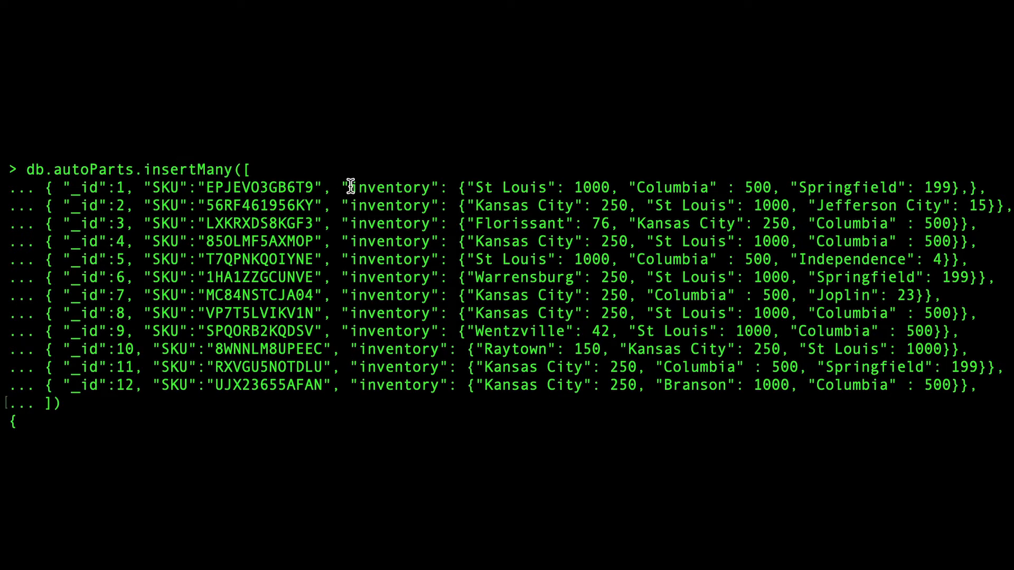
{"action": "mouse_move", "coordinate": [873, 186]}
{"action": "type", "text": "partsArray"}
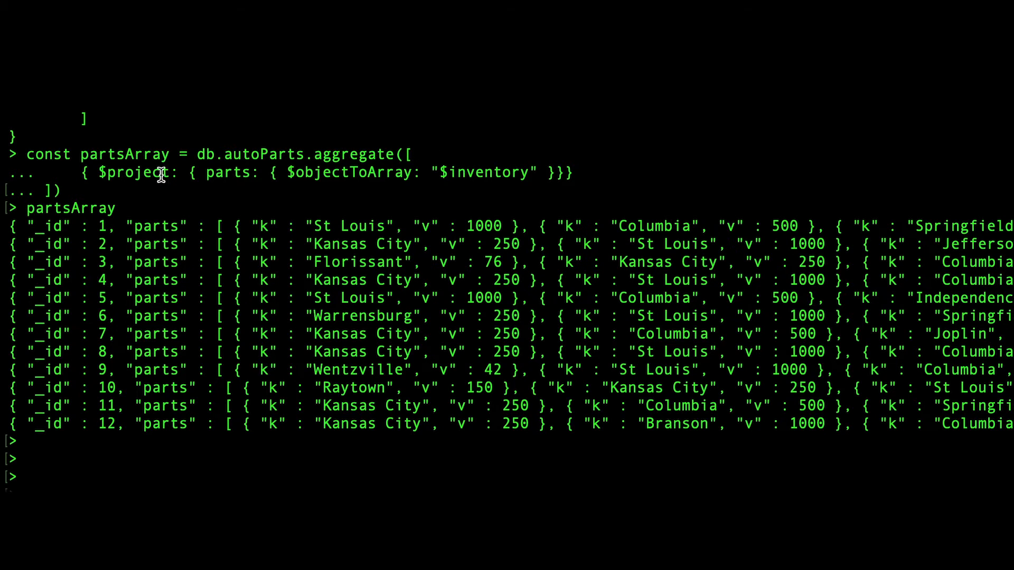
{"action": "mouse_move", "coordinate": [355, 167]}
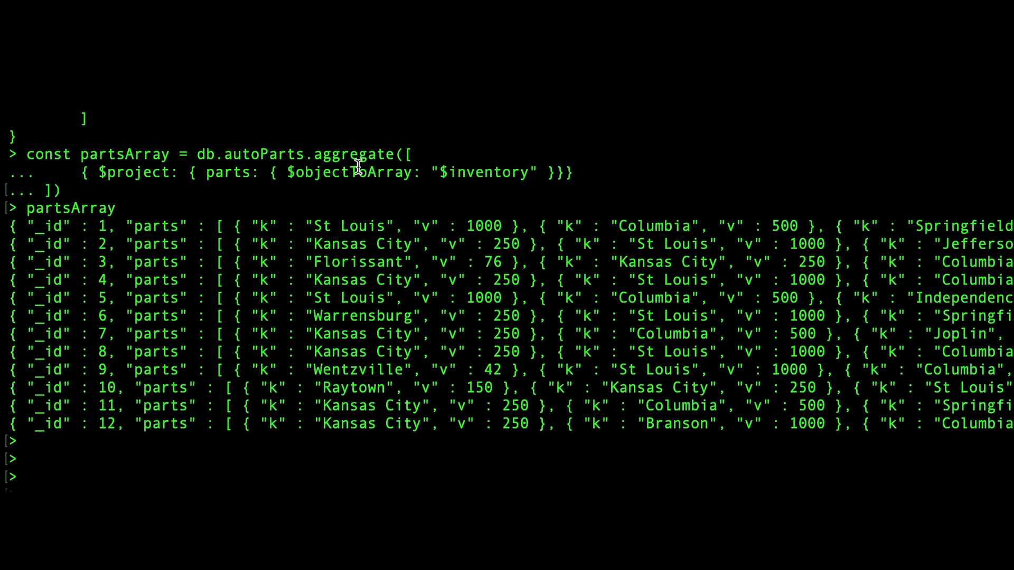
{"action": "mouse_move", "coordinate": [135, 170]}
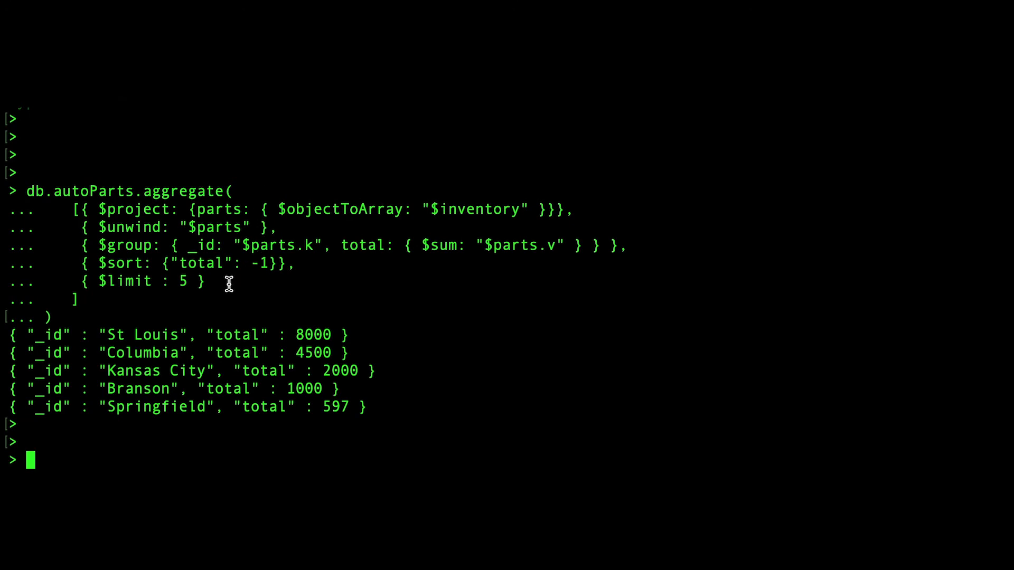
{"action": "mouse_move", "coordinate": [242, 245]}
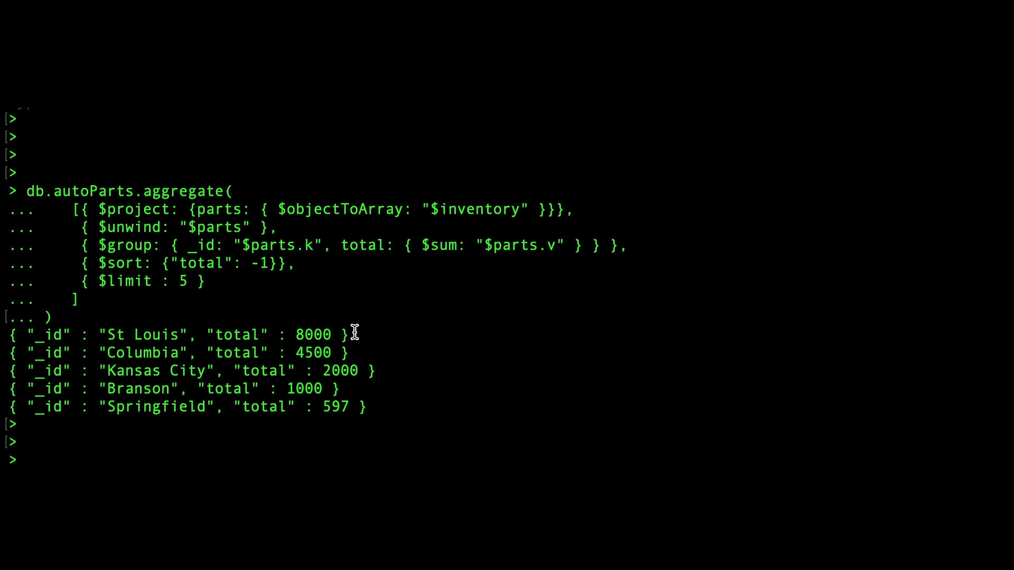
{"action": "mouse_move", "coordinate": [354, 352]}
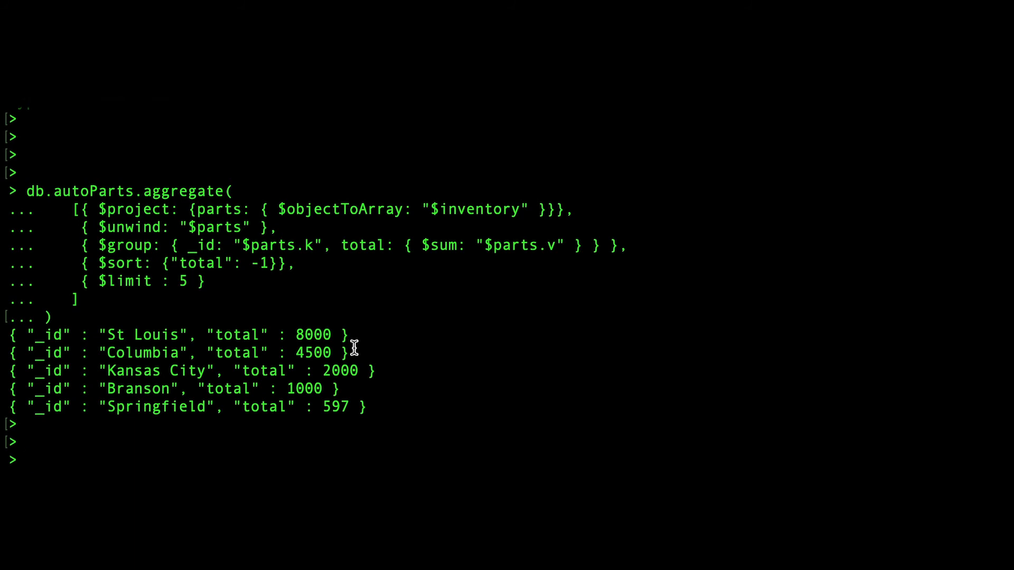